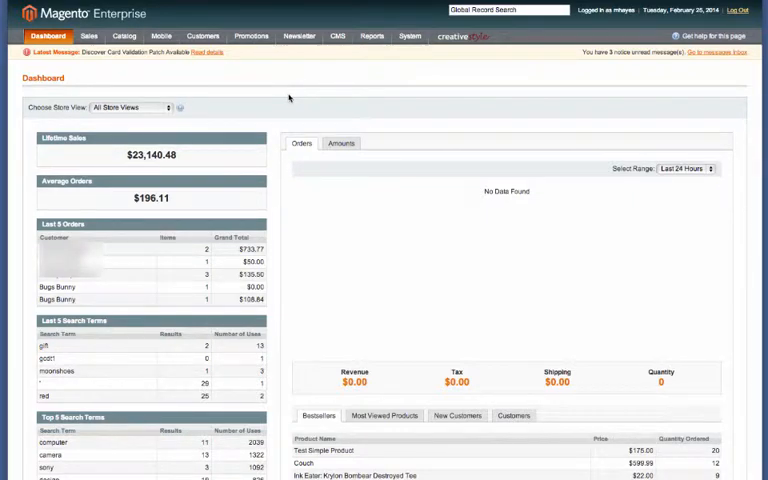
# Open the Manage Customers list from the Customers menu.
pyautogui.click(203, 35)
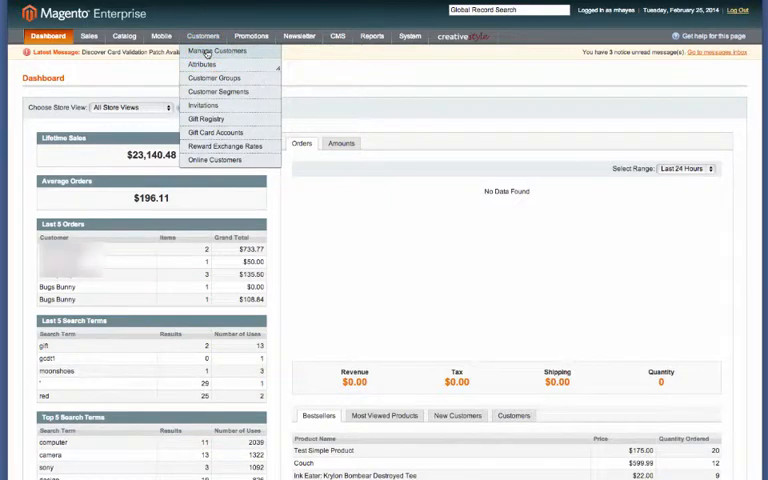
pyautogui.click(214, 51)
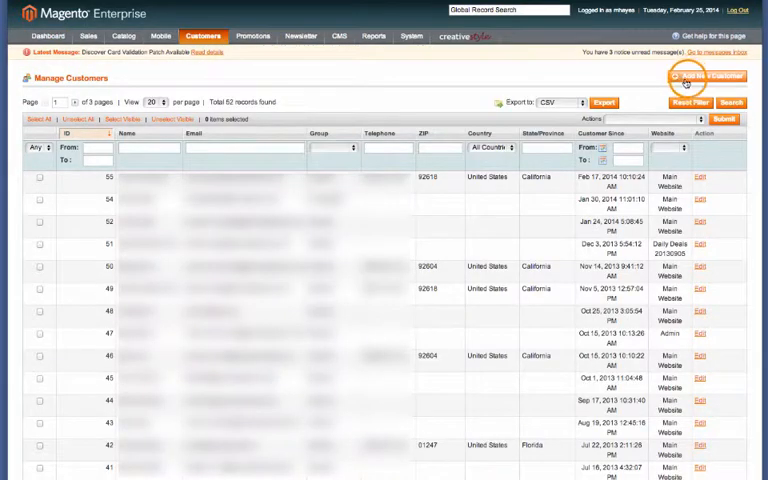
# Start a new customer associated with Main Website, keeping the General group.
pyautogui.click(707, 76)
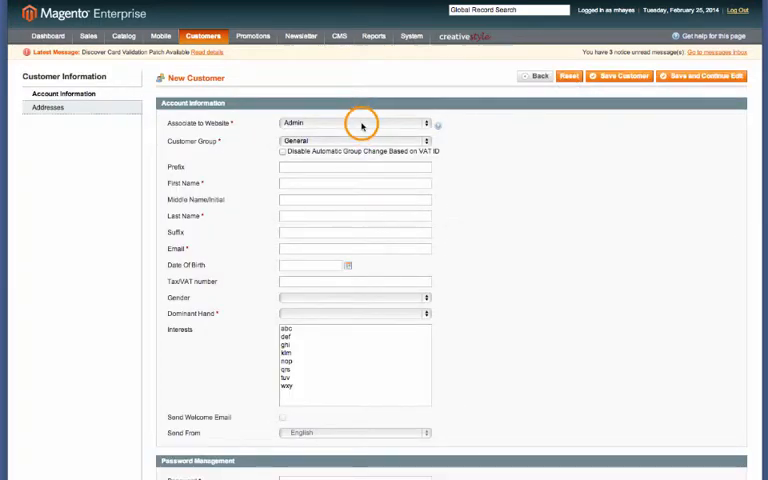
pyautogui.click(353, 123)
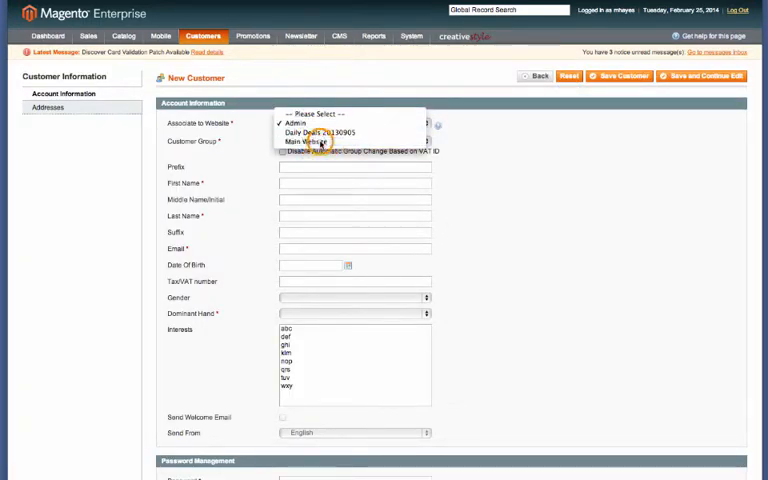
pyautogui.click(308, 141)
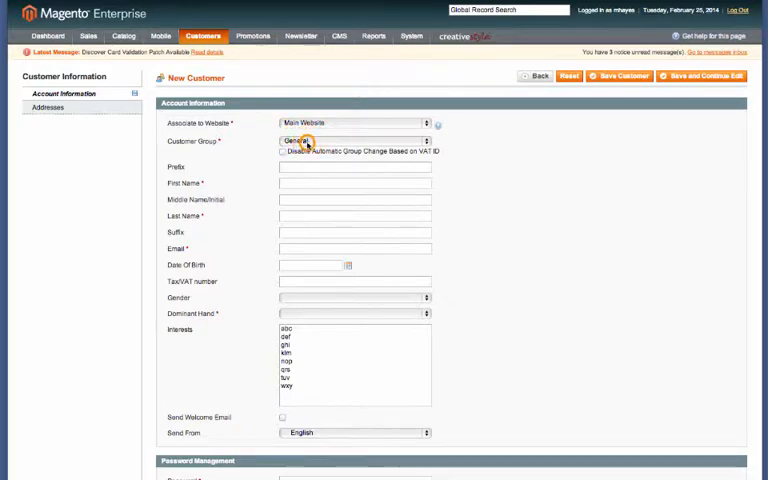
pyautogui.click(354, 183)
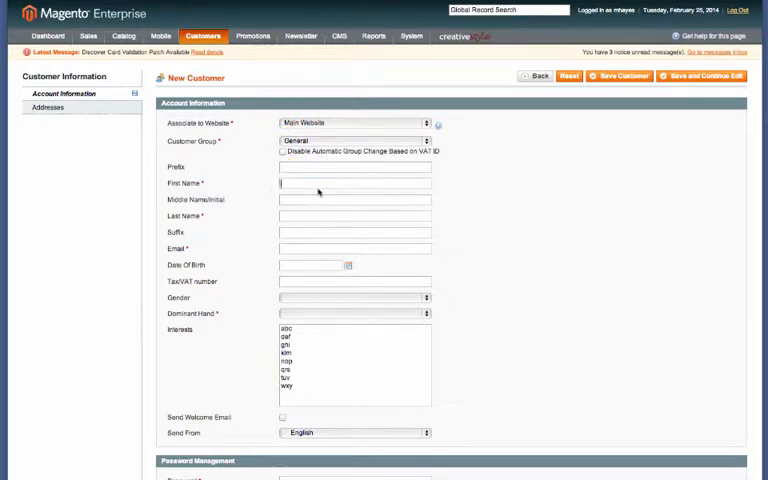
pyautogui.write('Test')
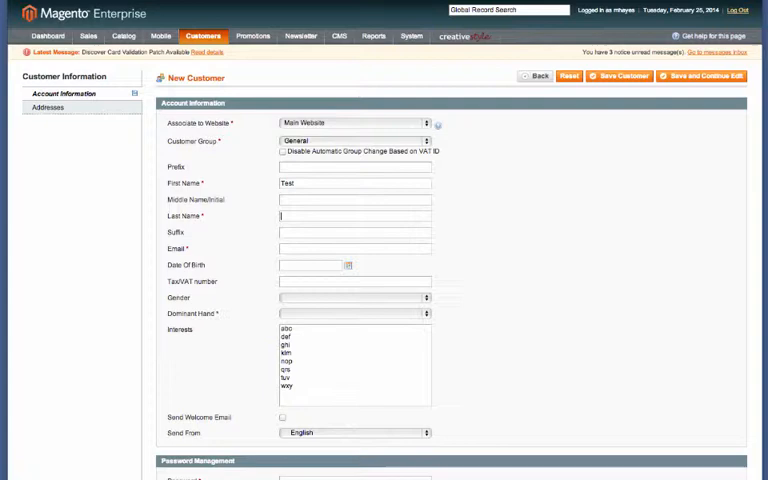
pyautogui.write('Customer')
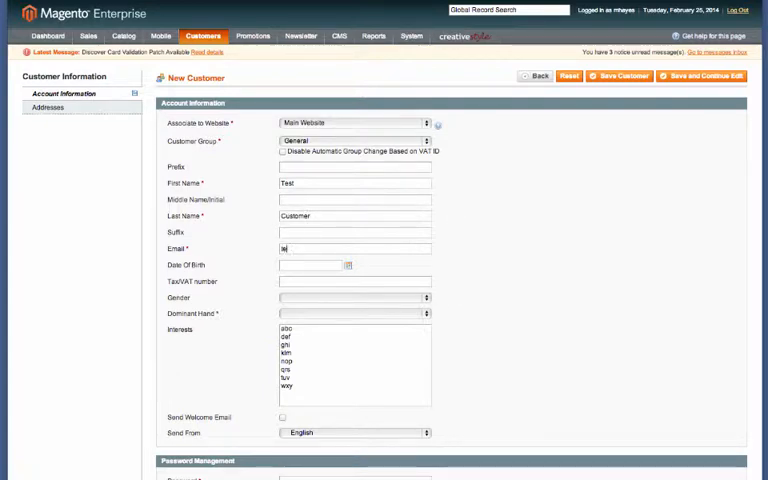
pyautogui.write('test@test.com')
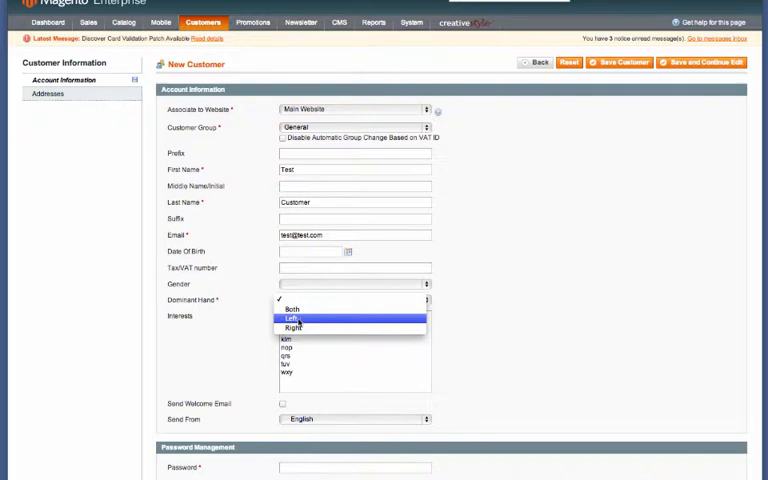
# Set Dominant Hand to Right and scroll down to the password section.
pyautogui.click(292, 328)
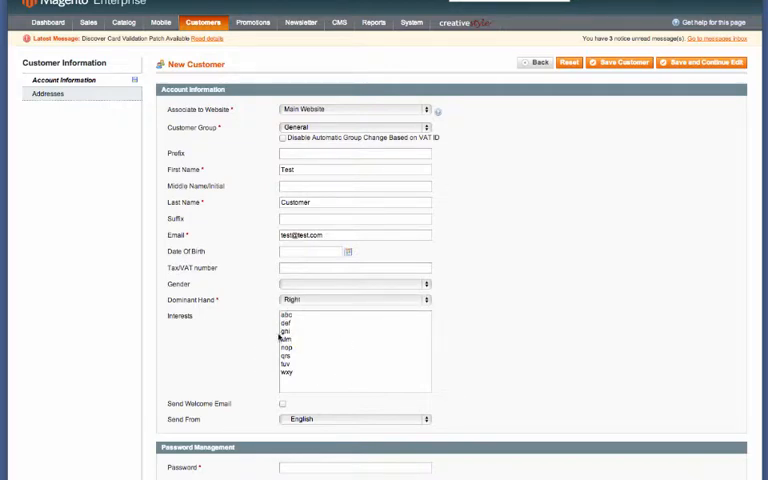
pyautogui.moveTo(212, 299)
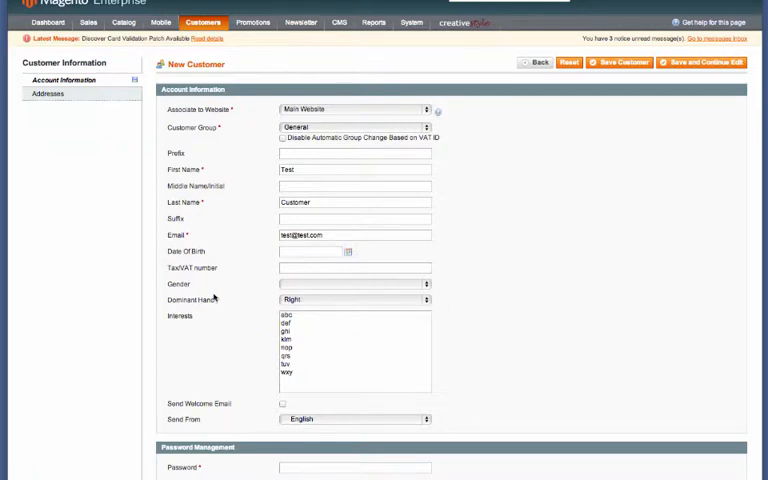
pyautogui.moveTo(282, 398)
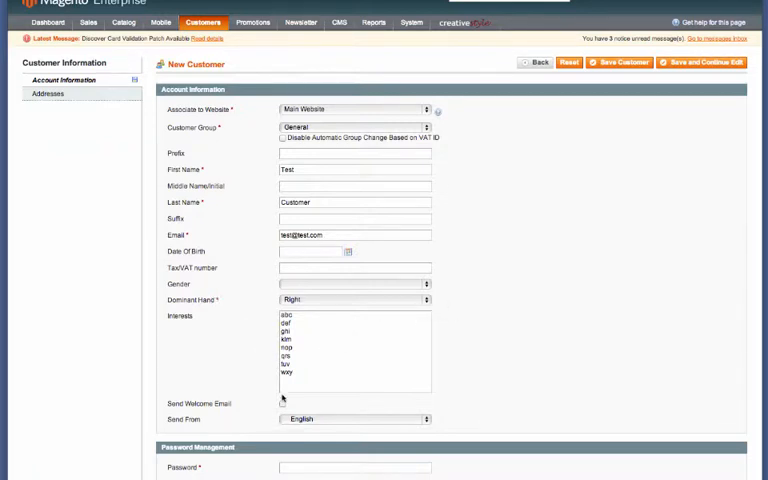
pyautogui.scroll(-3)
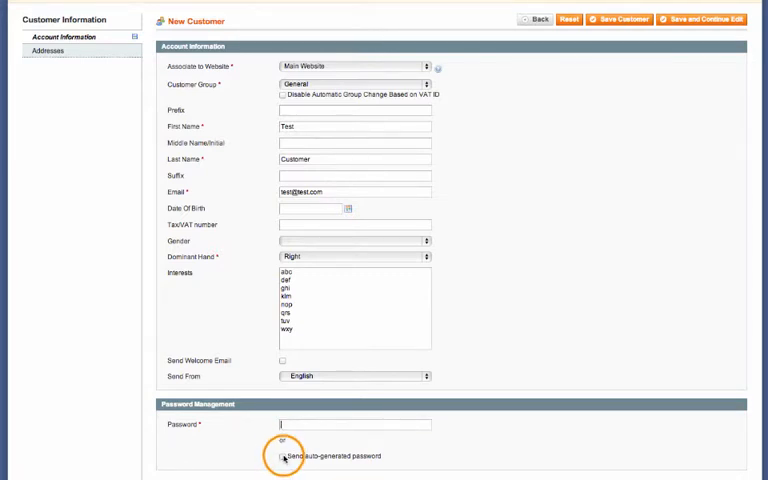
# Enable the auto-generated password and save Test Customer to the customer grid.
pyautogui.click(282, 456)
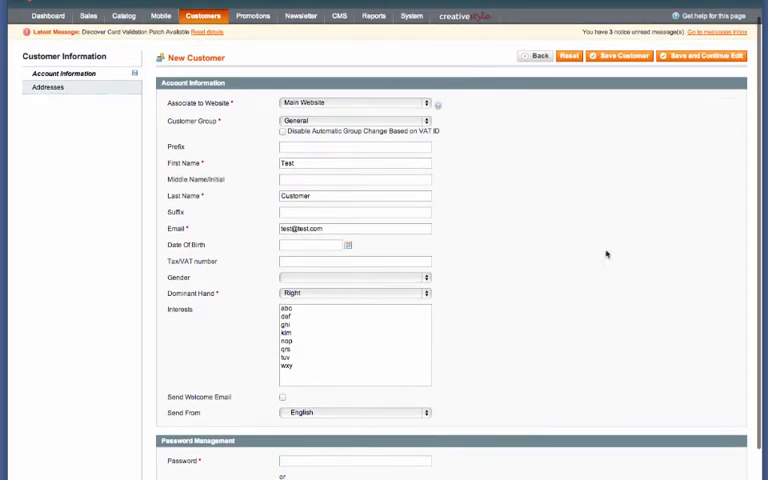
pyautogui.click(617, 55)
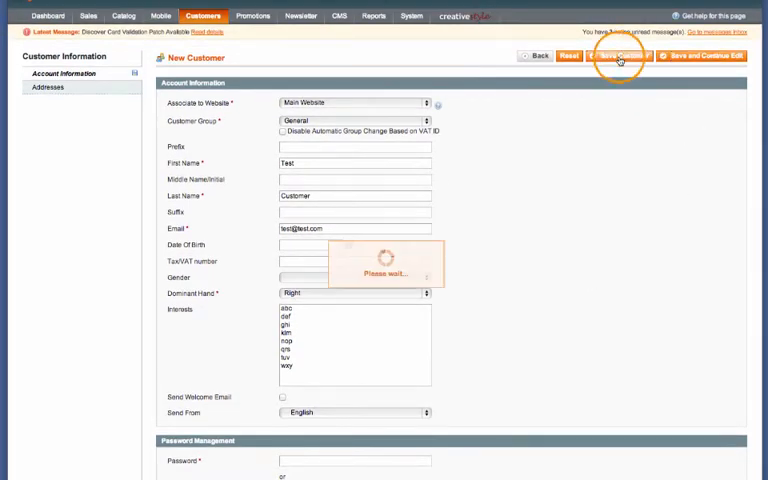
pyautogui.click(617, 55)
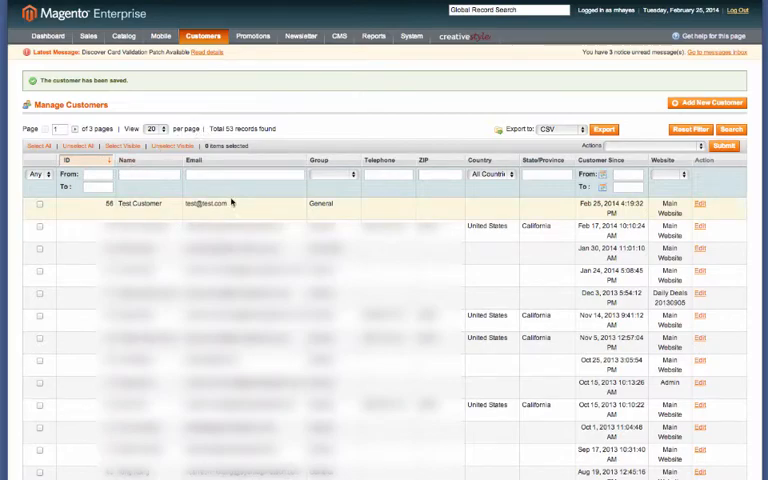